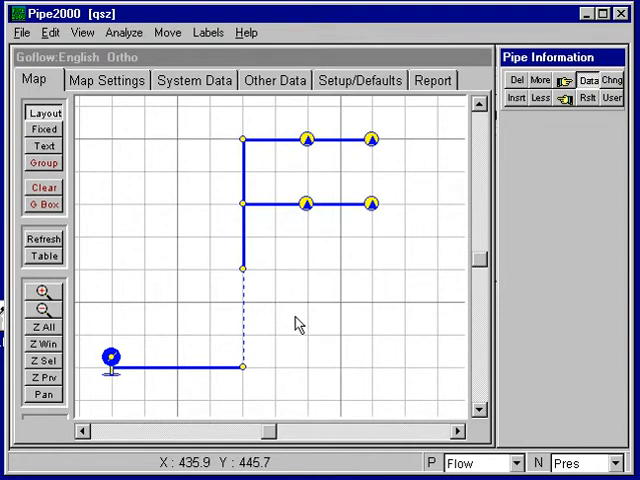
mouse_move(308, 324)
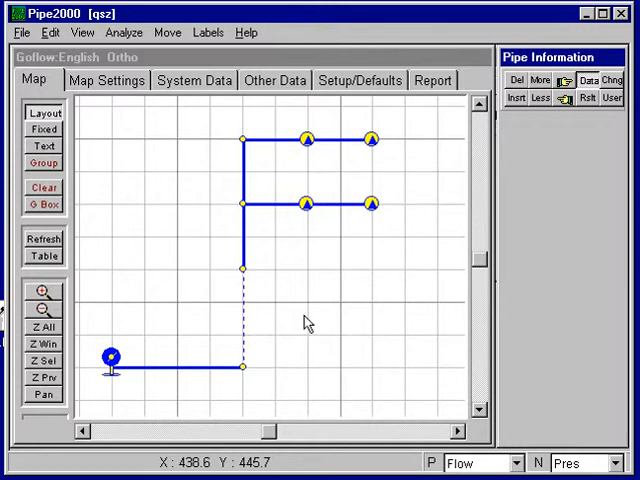
mouse_move(328, 359)
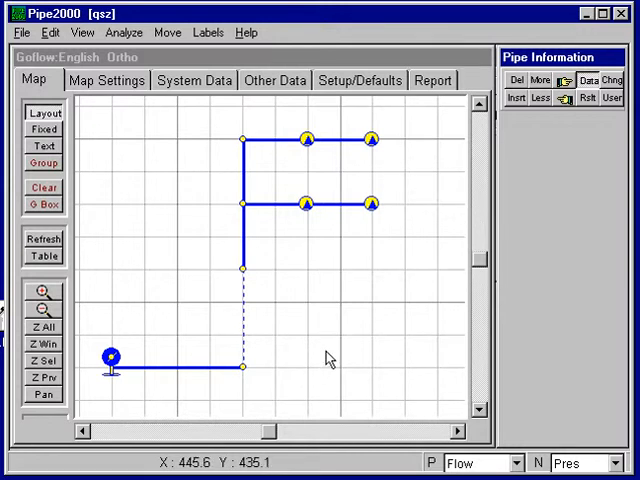
mouse_move(113, 373)
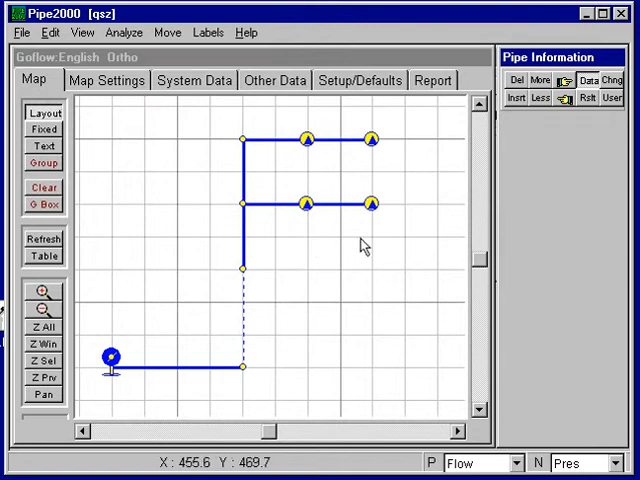
mouse_move(350, 230)
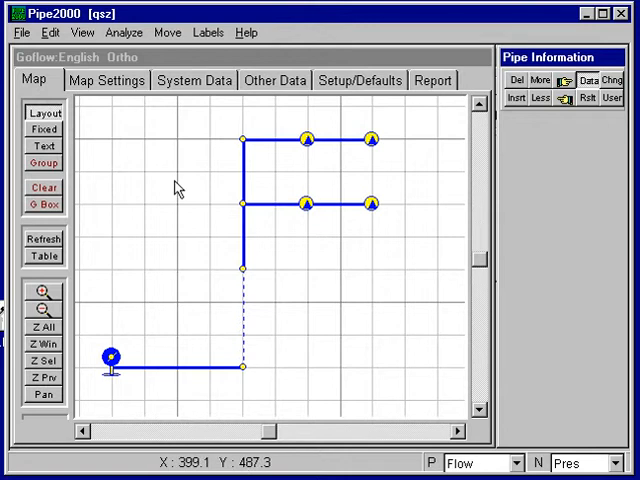
mouse_move(181, 187)
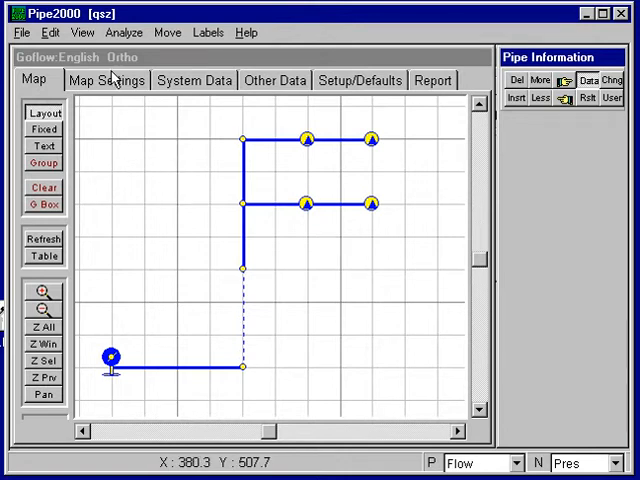
- Create a new GoFlow system file, discarding the current map without saving
click(21, 32)
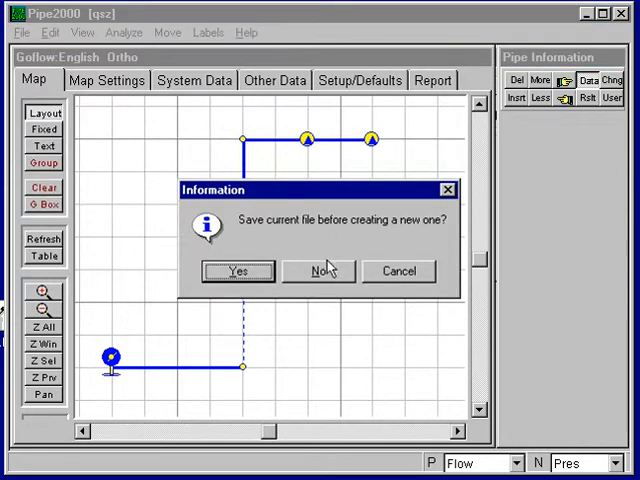
click(317, 271)
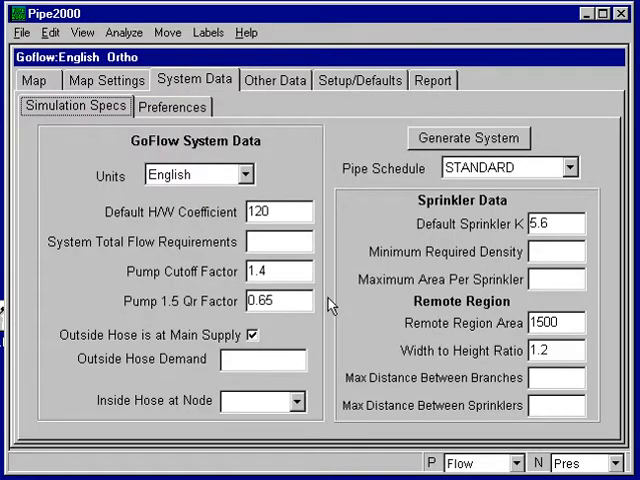
mouse_move(337, 292)
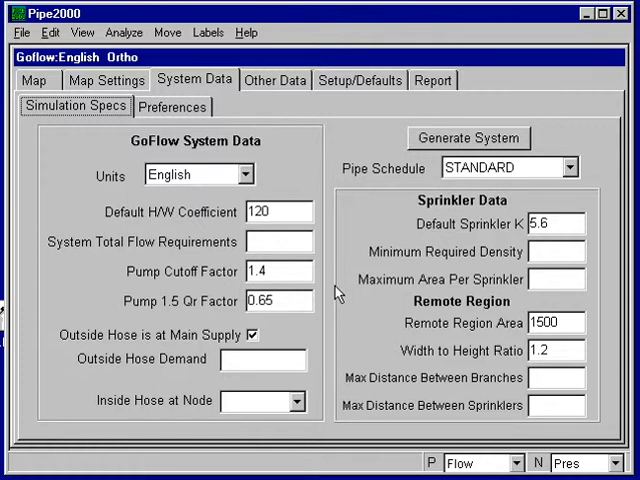
mouse_move(352, 202)
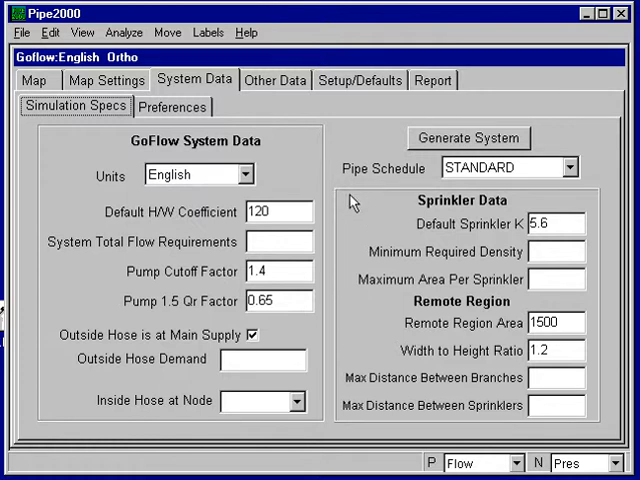
mouse_move(287, 177)
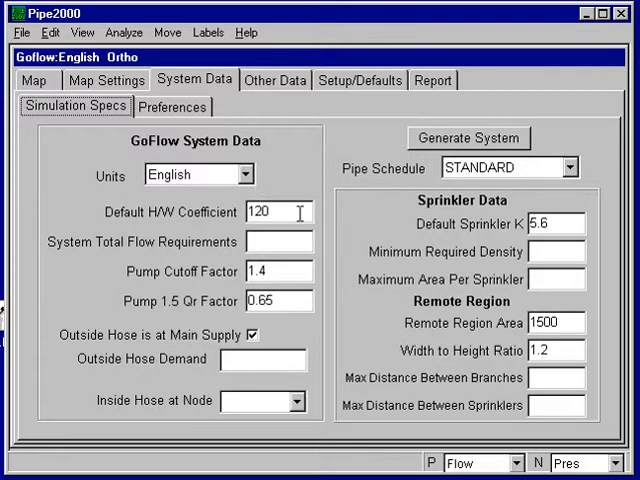
mouse_move(310, 228)
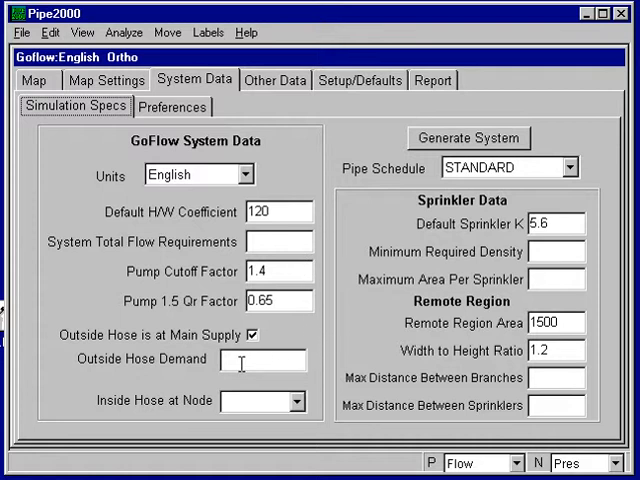
- Enter outside hose demand 100, minimum required density .1 and maximum area per sprinkler 400
text(1)
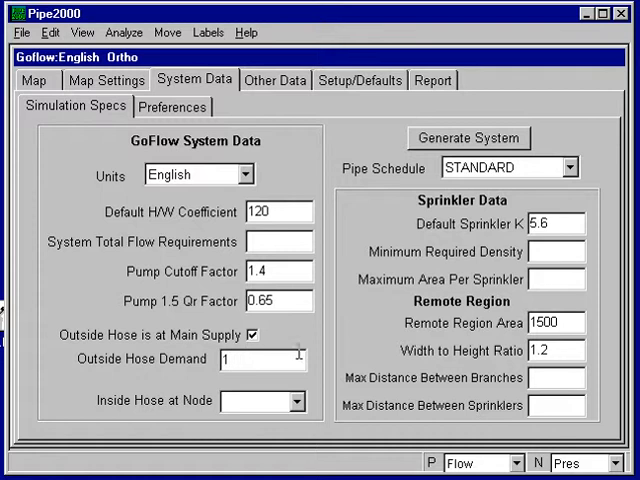
text(00)
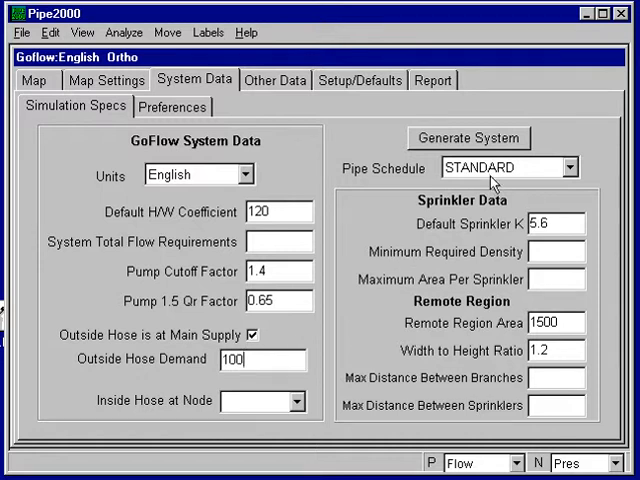
mouse_move(435, 112)
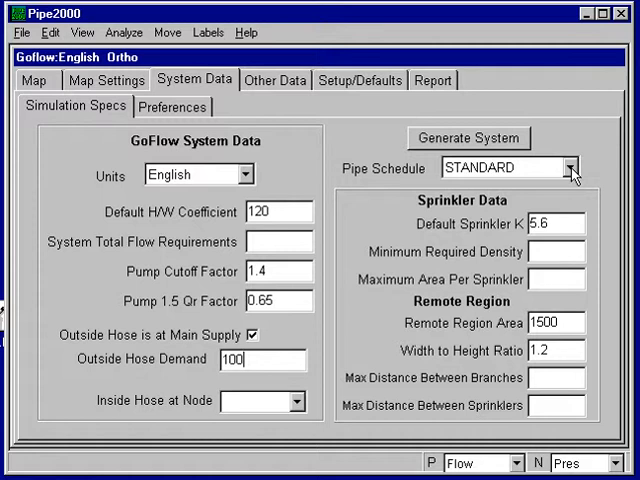
click(571, 168)
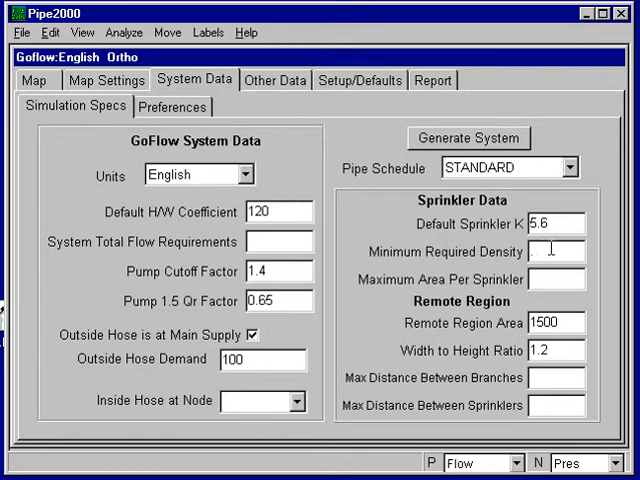
text(1)
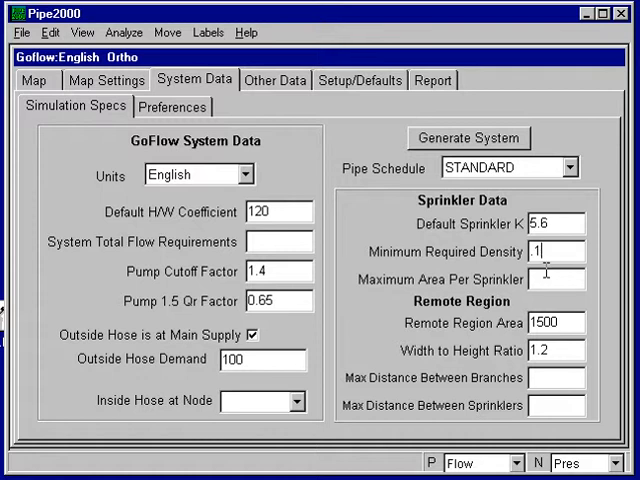
text(400)
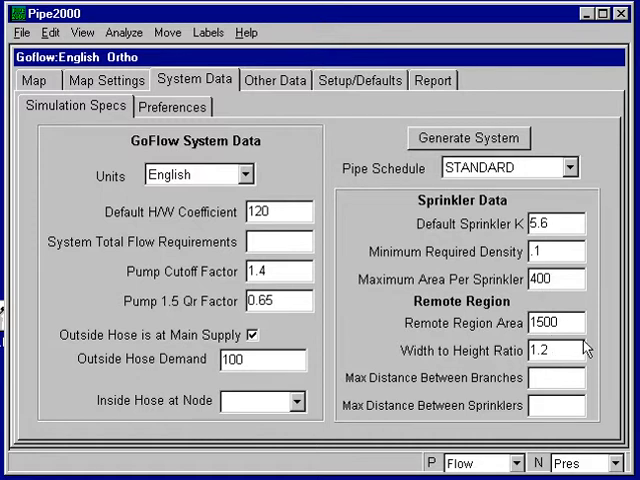
click(542, 378)
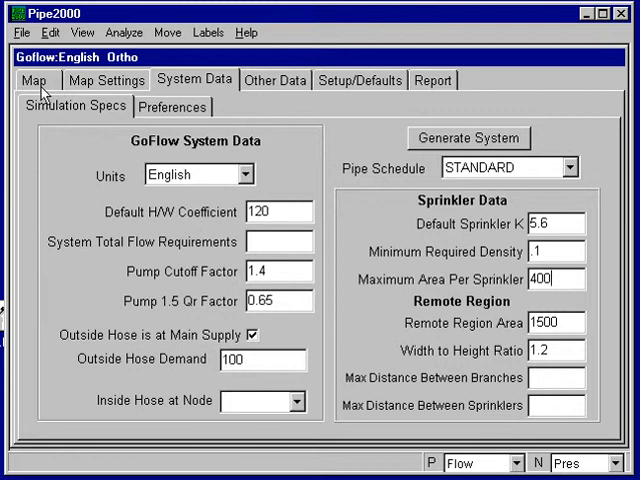
- Turn on a minor grid with 10-unit spacing and mark the origin, then return to the map
click(36, 80)
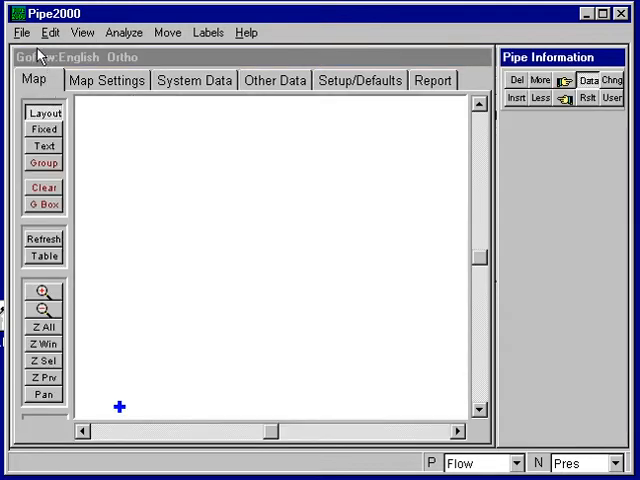
mouse_move(125, 92)
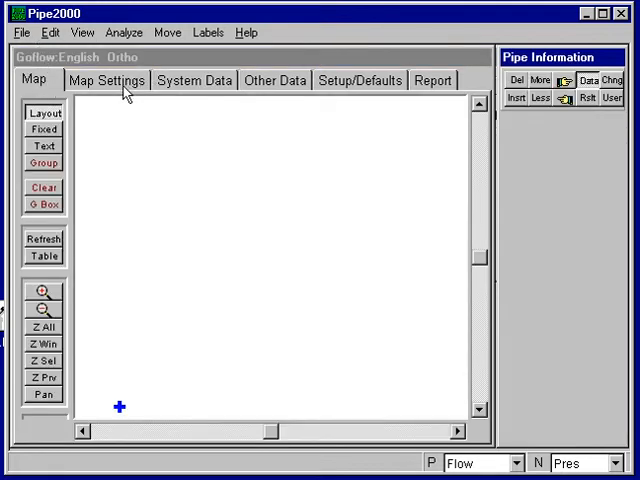
click(106, 80)
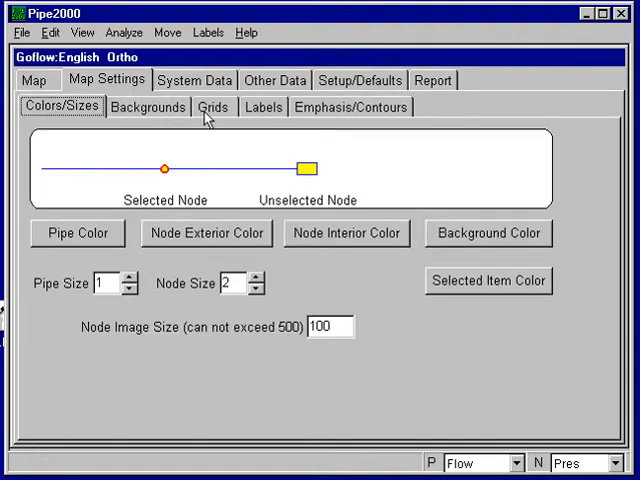
click(213, 106)
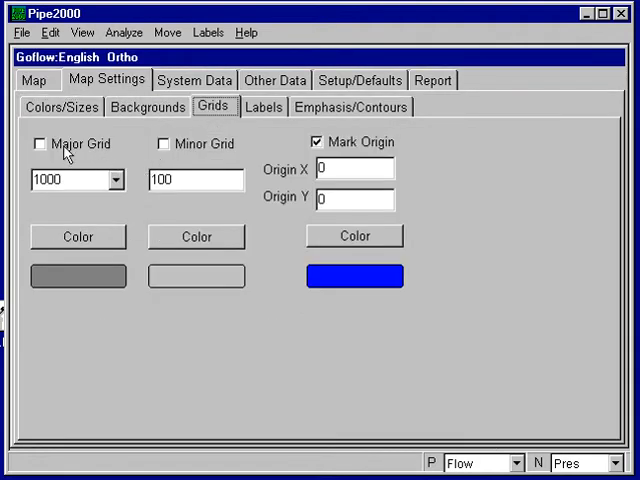
click(116, 180)
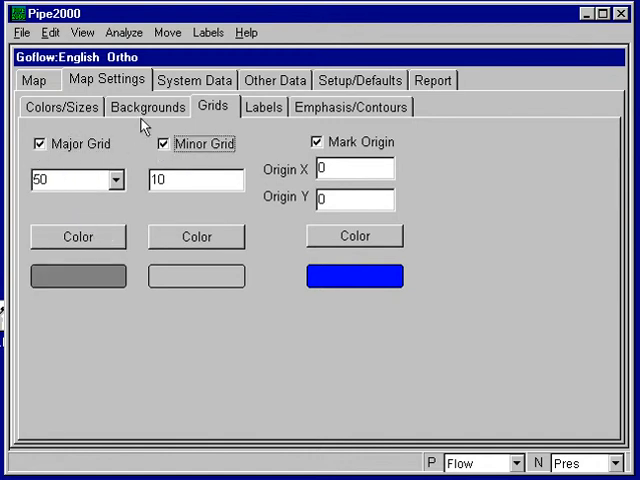
click(36, 80)
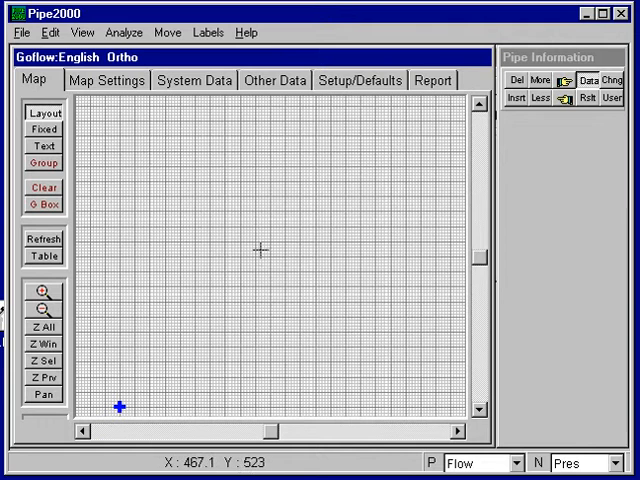
- Zoom in on the empty map grid
click(271, 263)
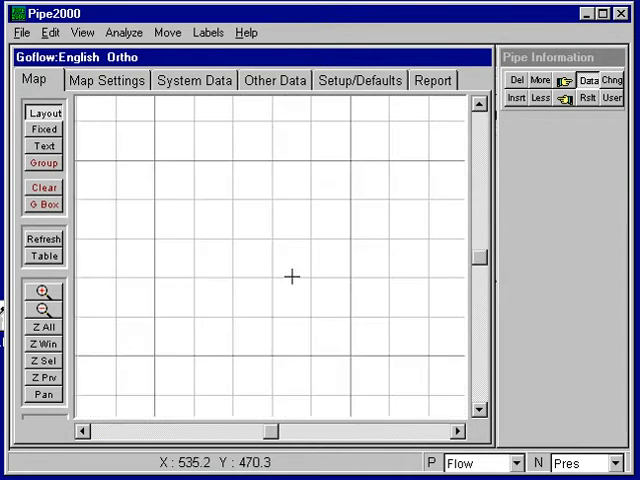
mouse_move(422, 391)
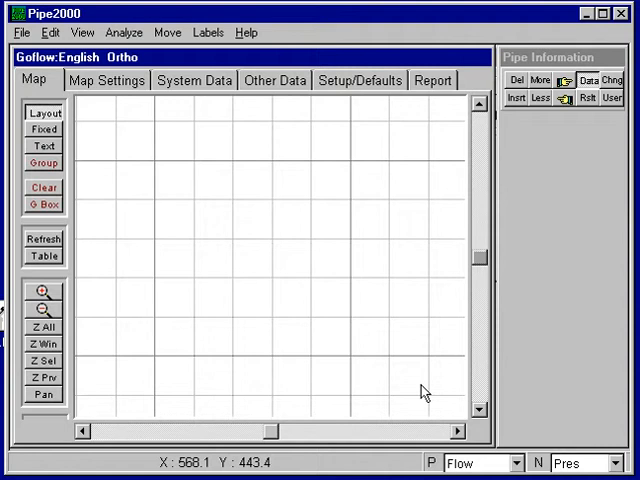
mouse_move(128, 416)
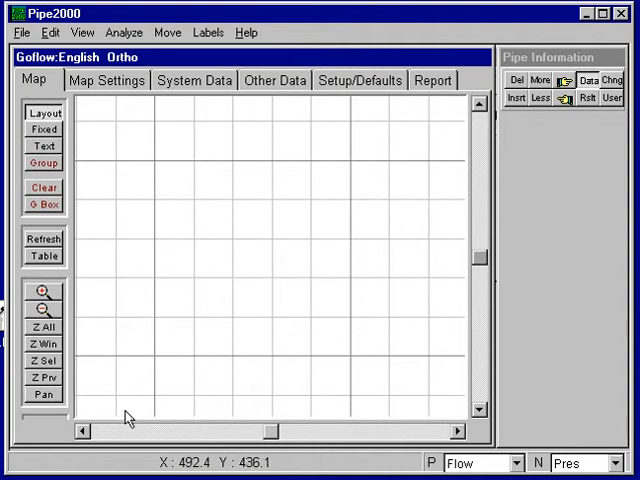
mouse_move(108, 407)
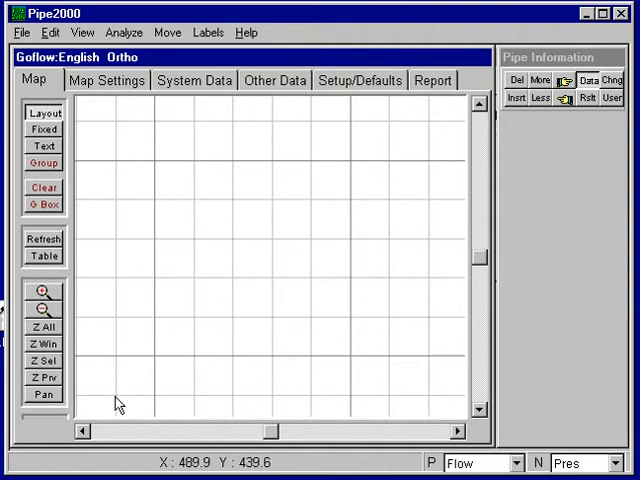
mouse_move(117, 402)
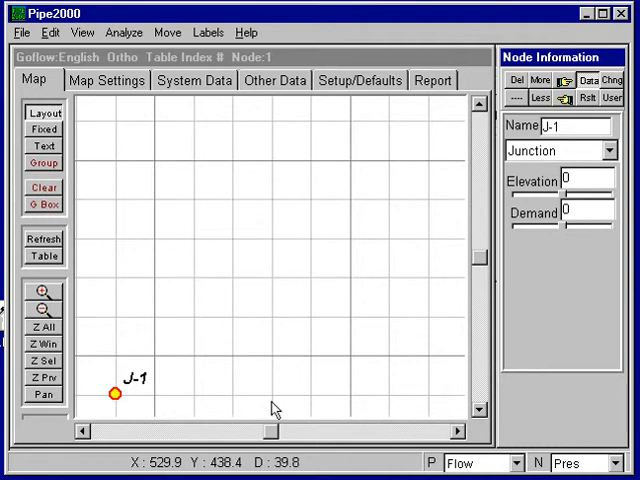
mouse_move(275, 401)
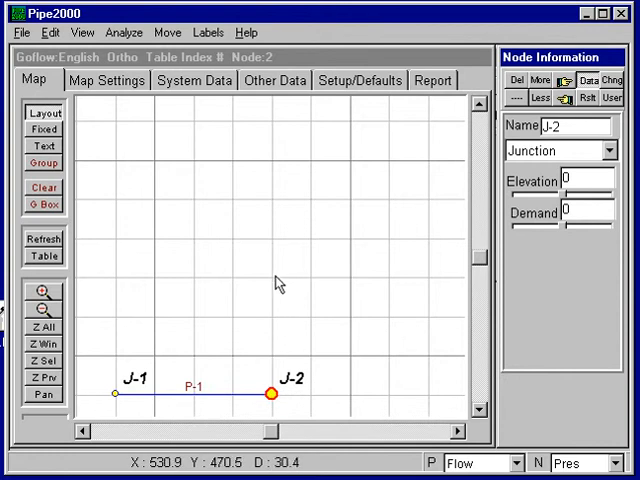
- Place junctions J-1 to J-9 joined by pipes P-1 to P-8, including the riser and both branches
click(270, 277)
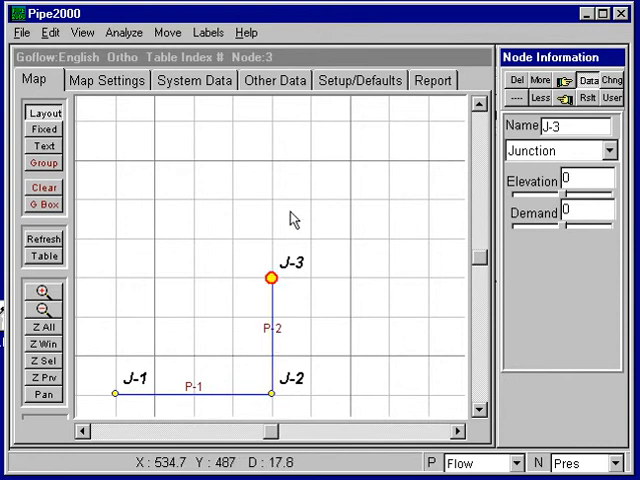
mouse_move(278, 206)
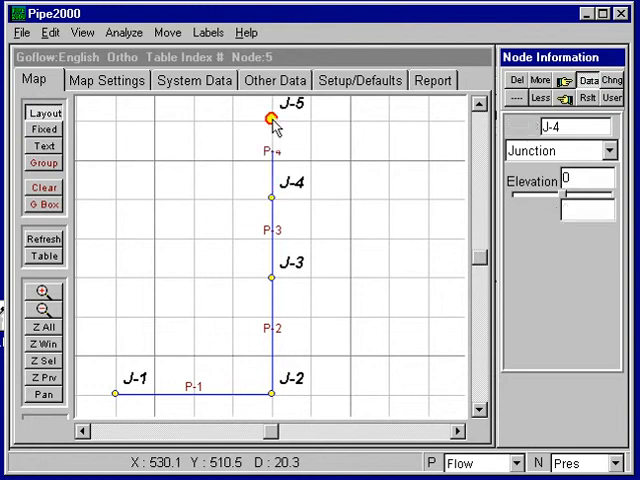
click(348, 117)
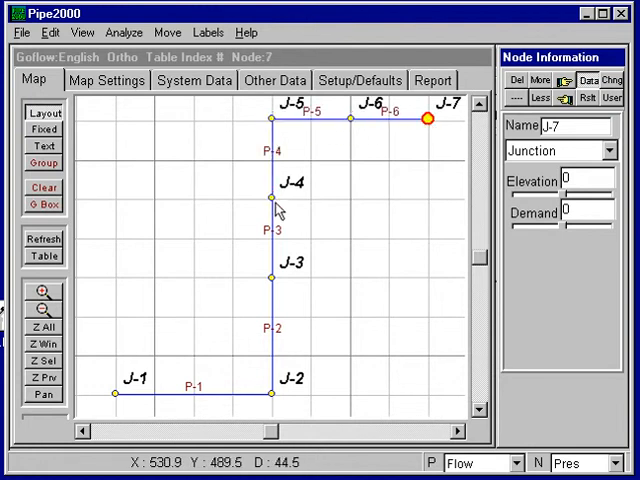
click(273, 192)
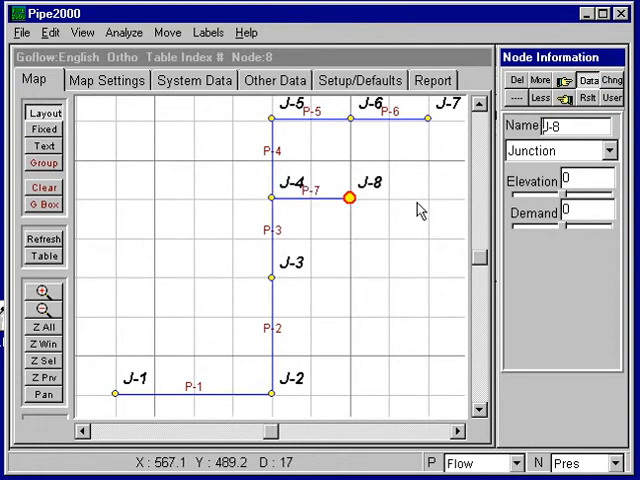
click(425, 198)
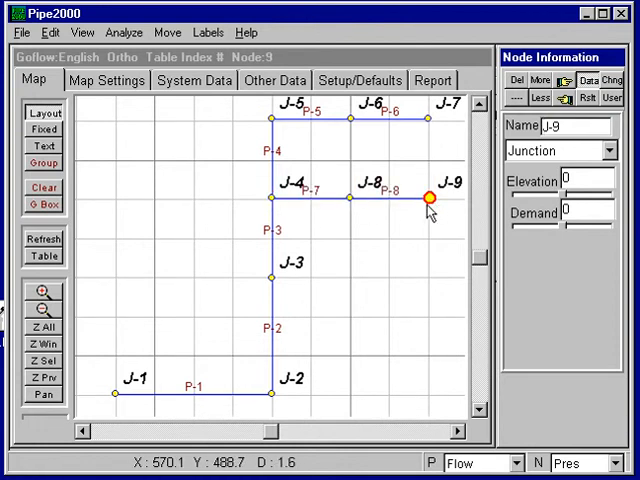
mouse_move(372, 295)
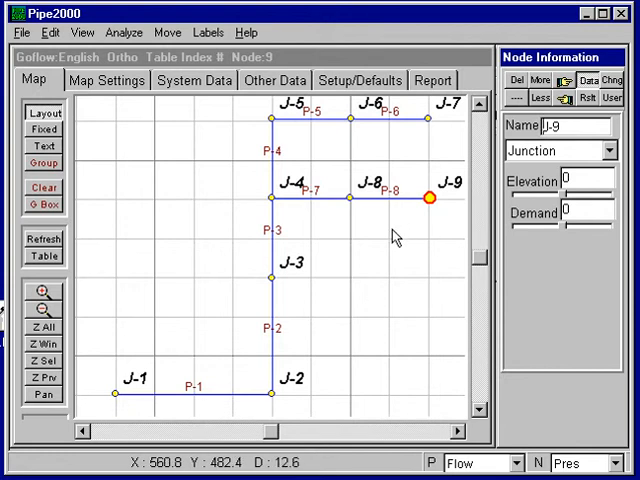
mouse_move(435, 228)
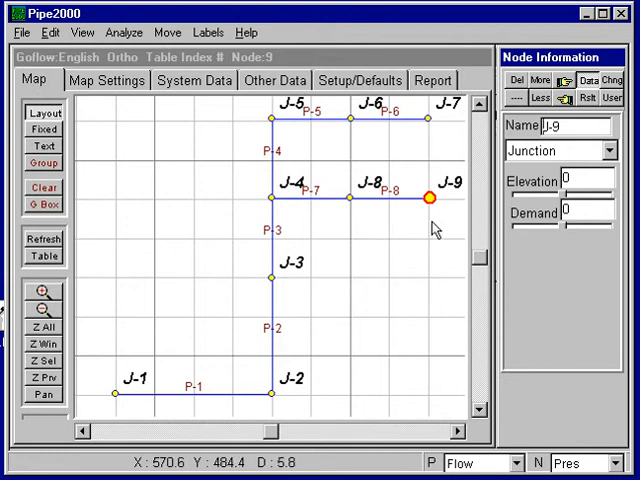
mouse_move(408, 252)
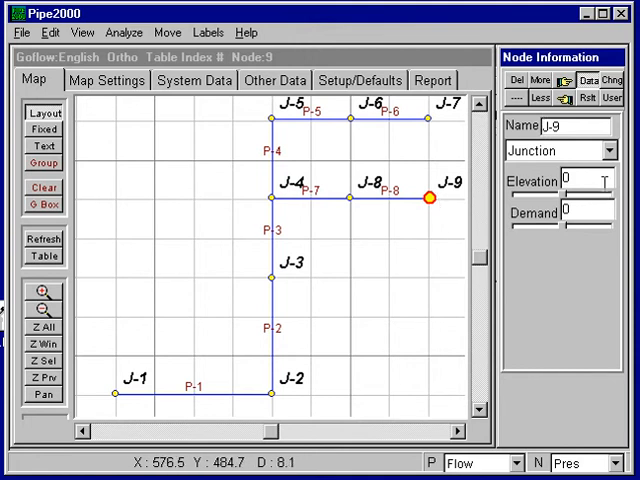
mouse_move(432, 198)
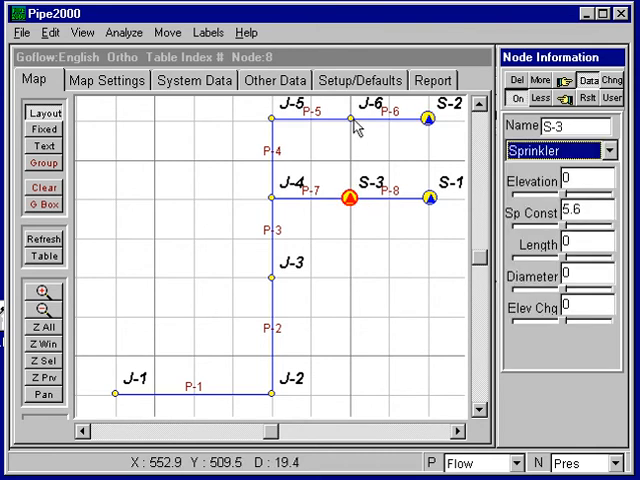
- Select junction J-6 for sprinkler conversion, then select the starting junction J-1
click(353, 120)
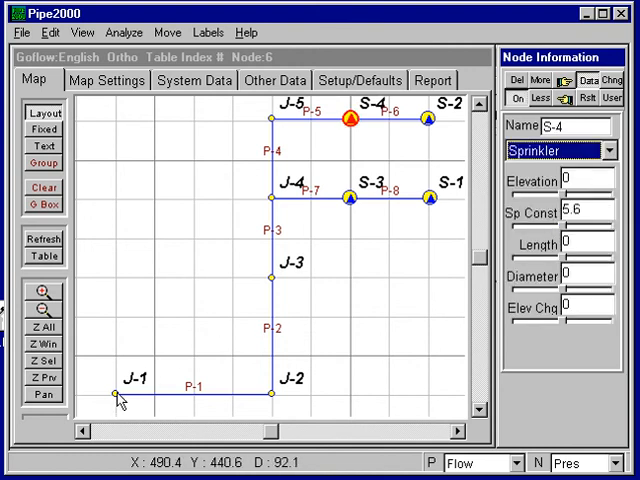
click(114, 397)
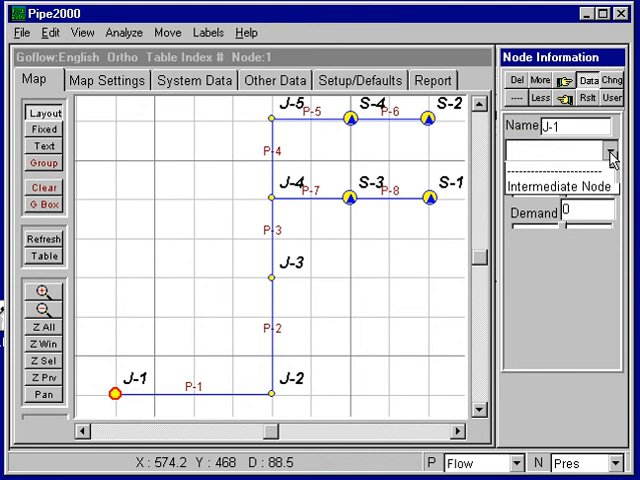
- Set J-1's node type to Pressure Supply, creating VP-1
click(610, 150)
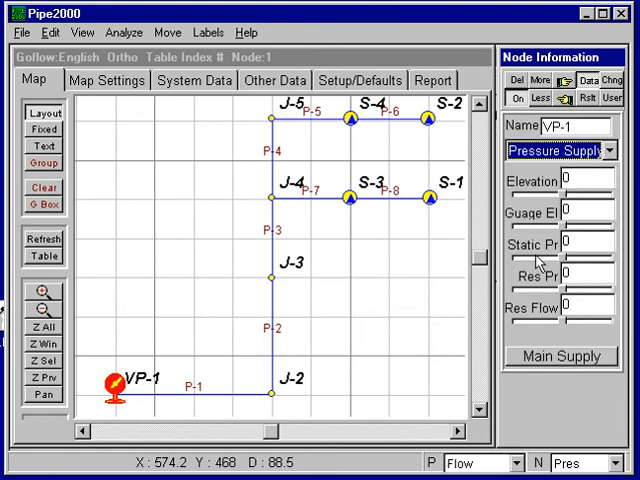
mouse_move(299, 367)
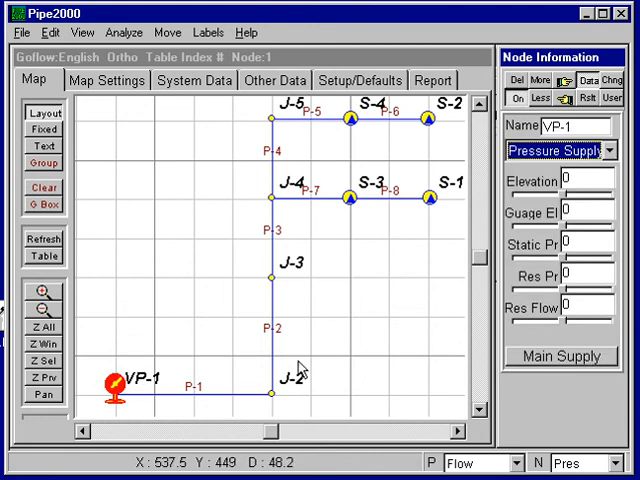
mouse_move(372, 383)
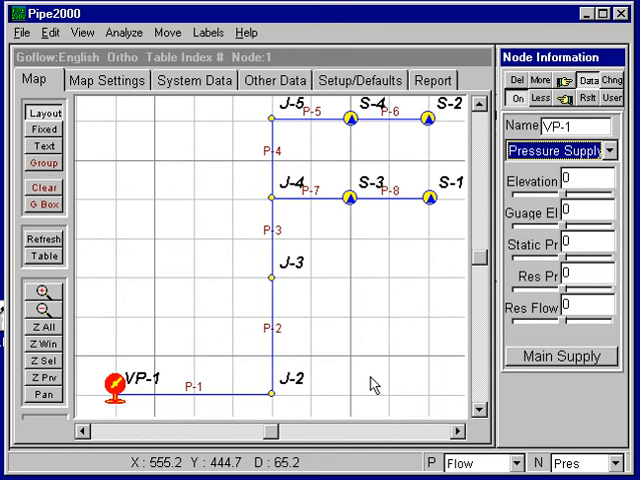